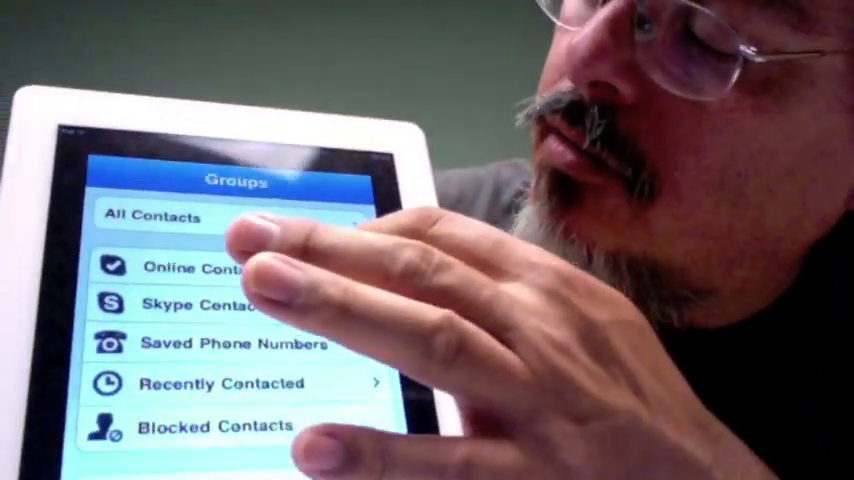
{"action": "left_click", "coordinate": [190, 267]}
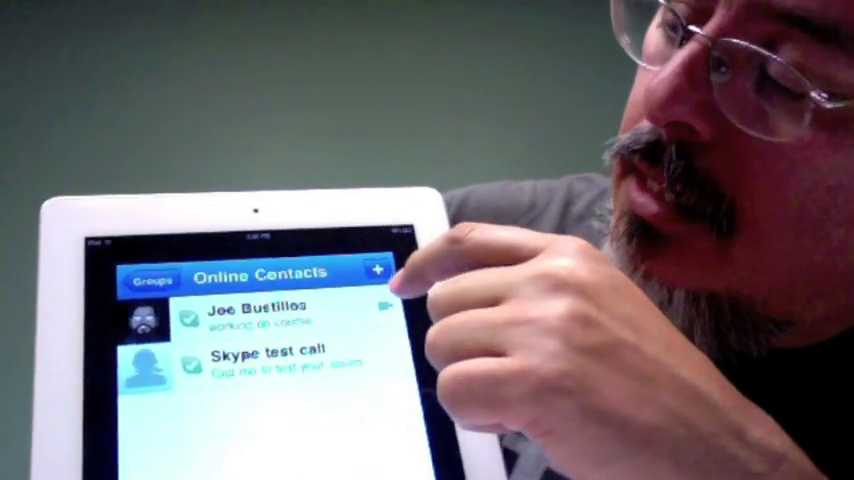
{"action": "left_click", "coordinate": [250, 315]}
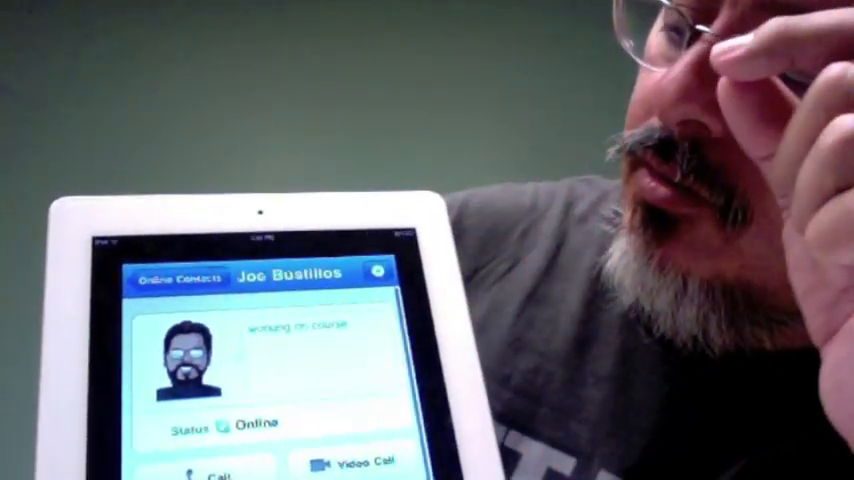